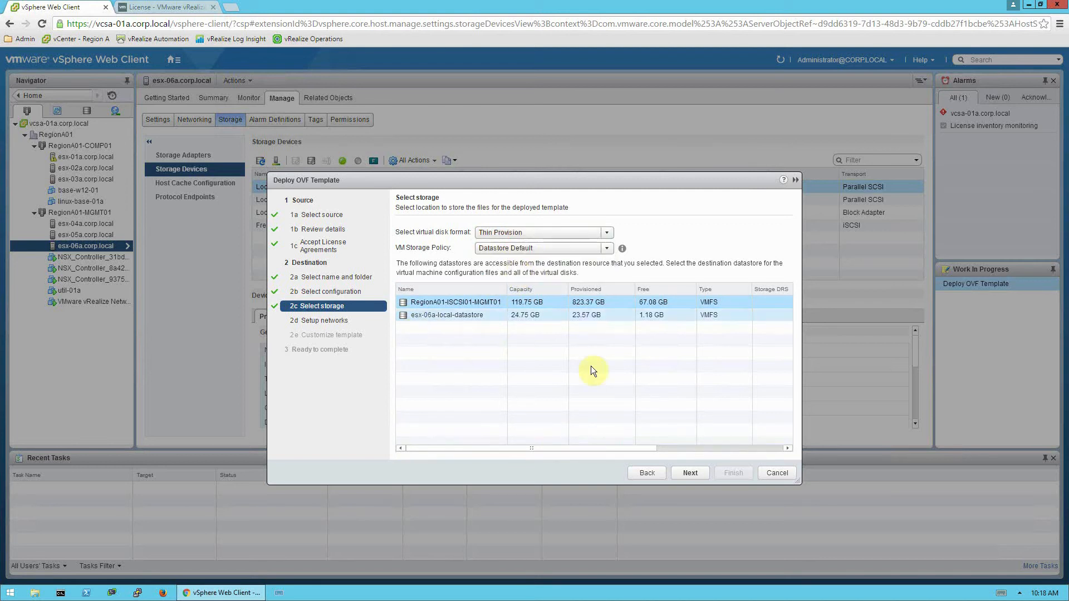
Select the RegionA01-ISCSI01-MGMT01 datastore, set up networks, and advance to template customization
click(689, 472)
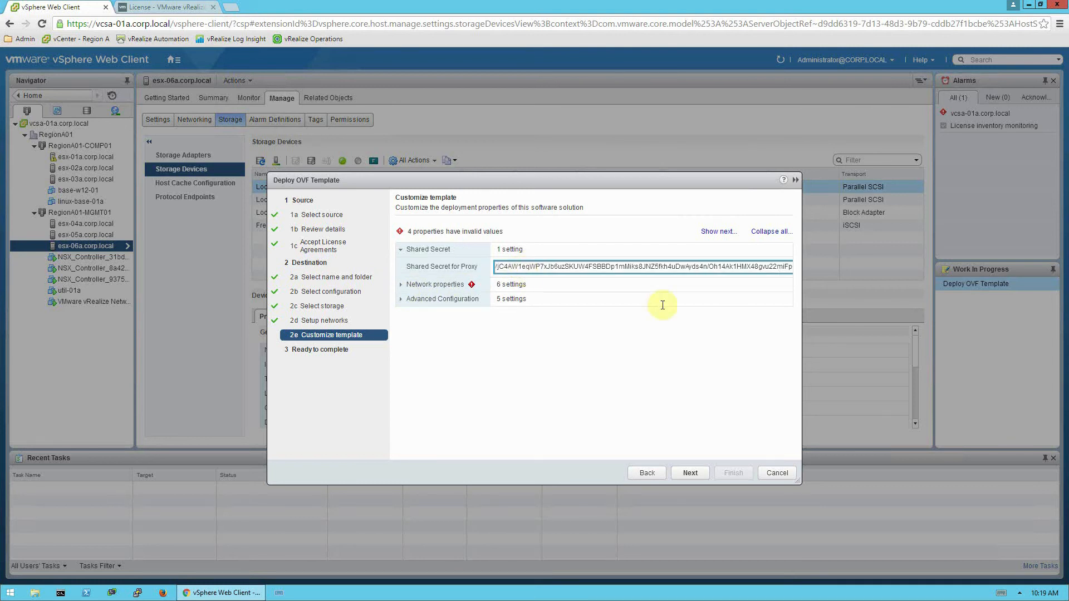